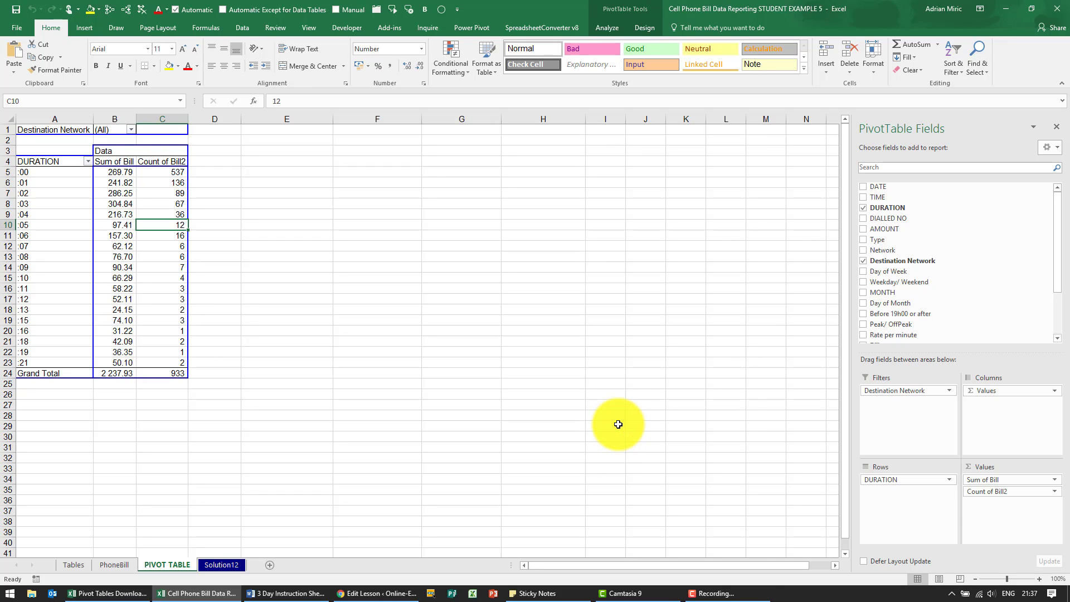
{"action": "mouse_move", "coordinate": [569, 420]}
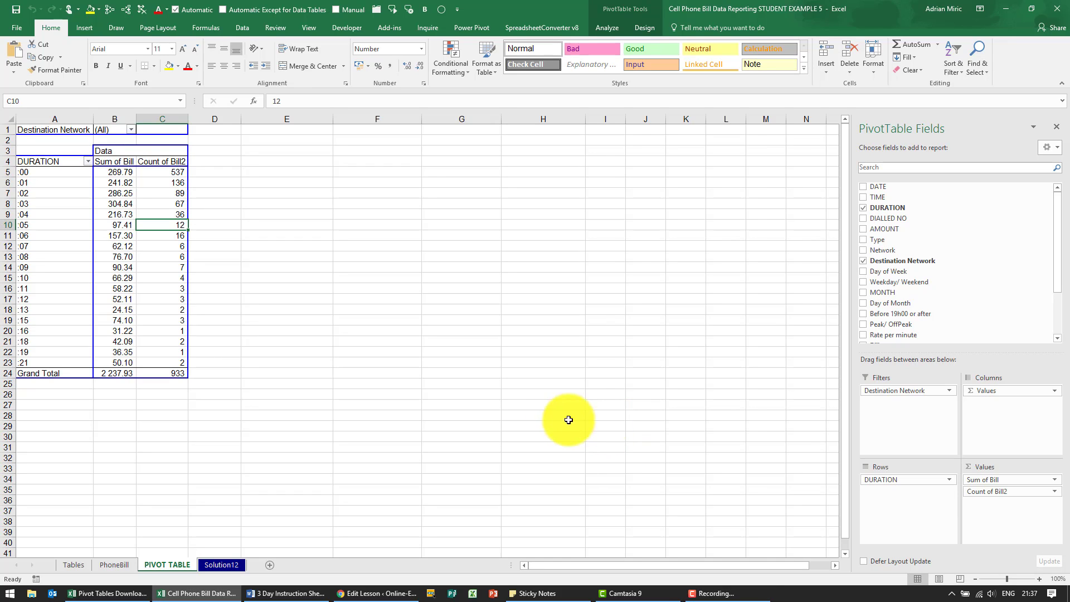
{"action": "mouse_move", "coordinate": [909, 480]}
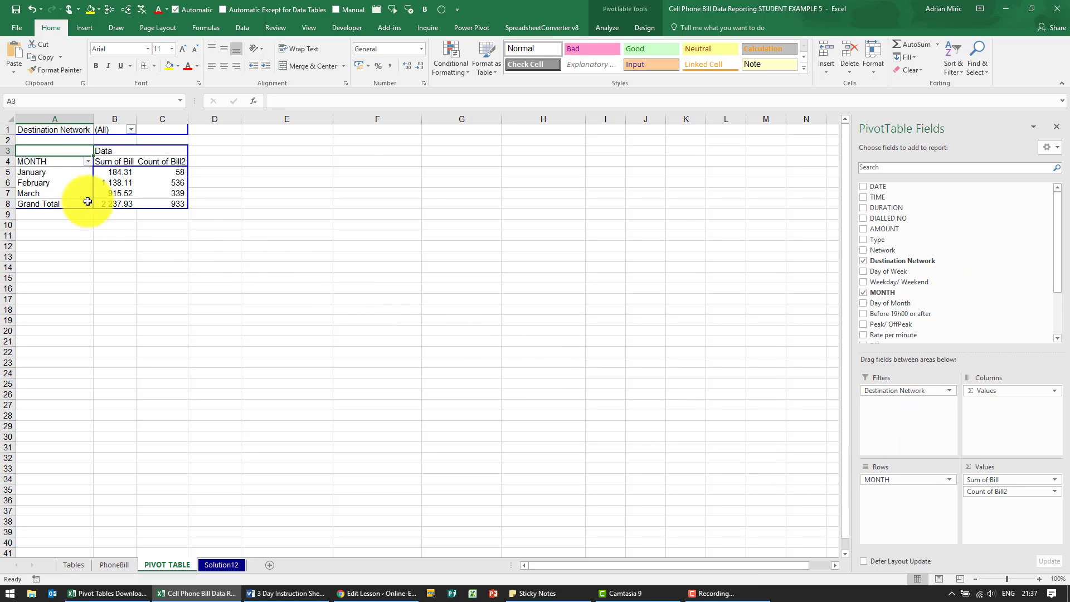
{"action": "mouse_move", "coordinate": [144, 172]}
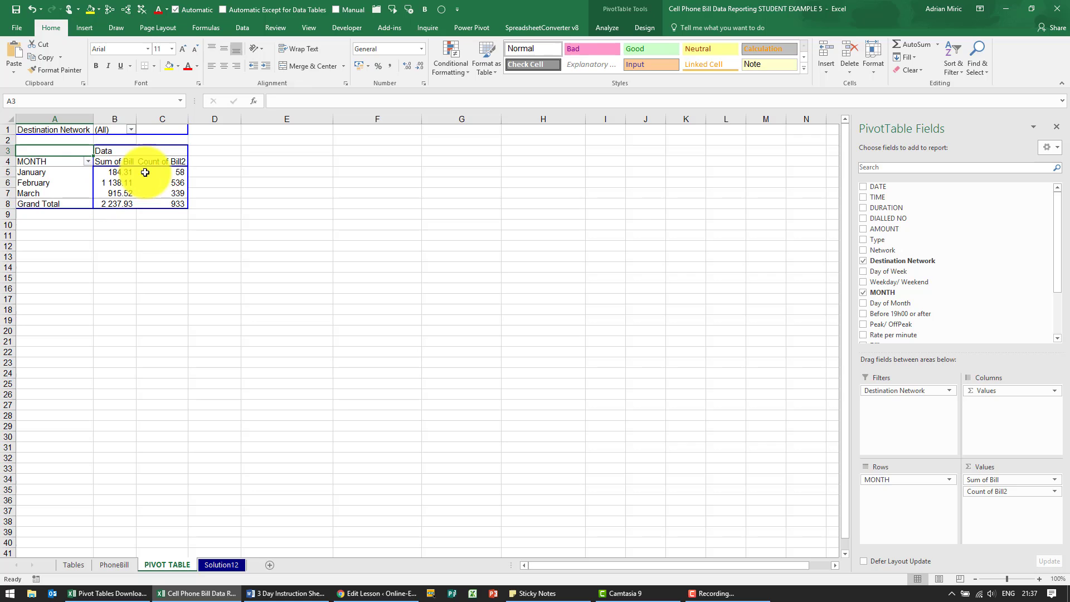
{"action": "mouse_move", "coordinate": [156, 203]}
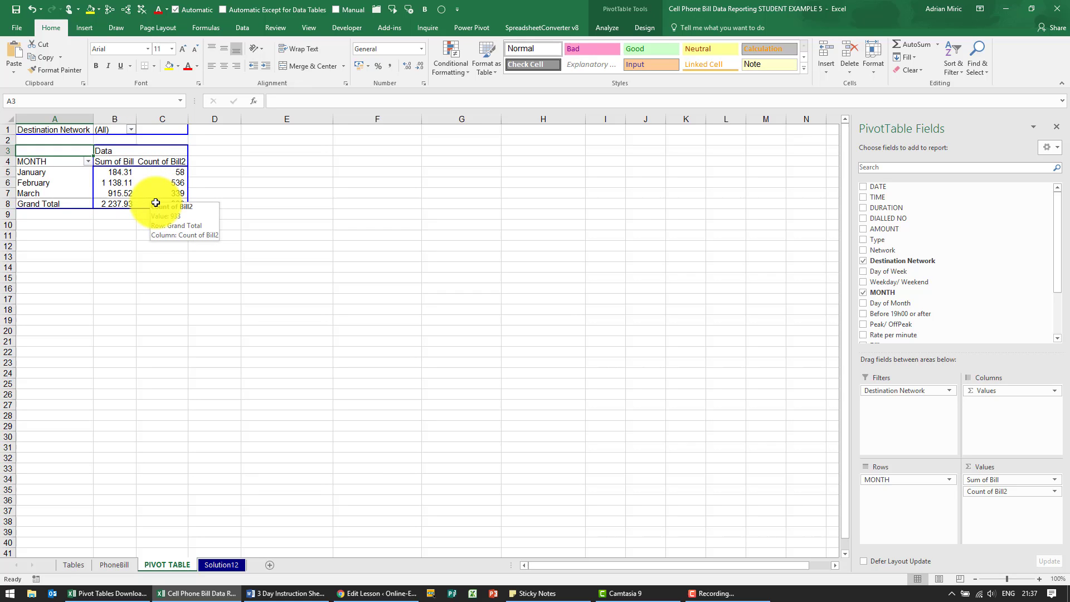
{"action": "mouse_move", "coordinate": [222, 89]}
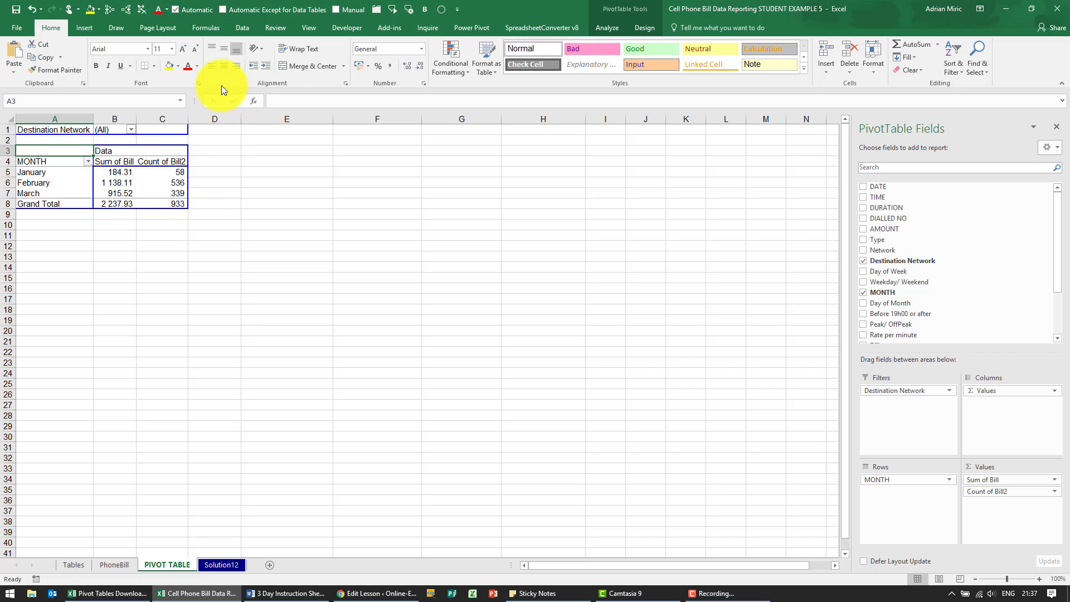
- Create the calculated field 'Net of Interconnect', building its formula from Bill and the interconnect cost field
{"action": "left_click", "coordinate": [606, 28]}
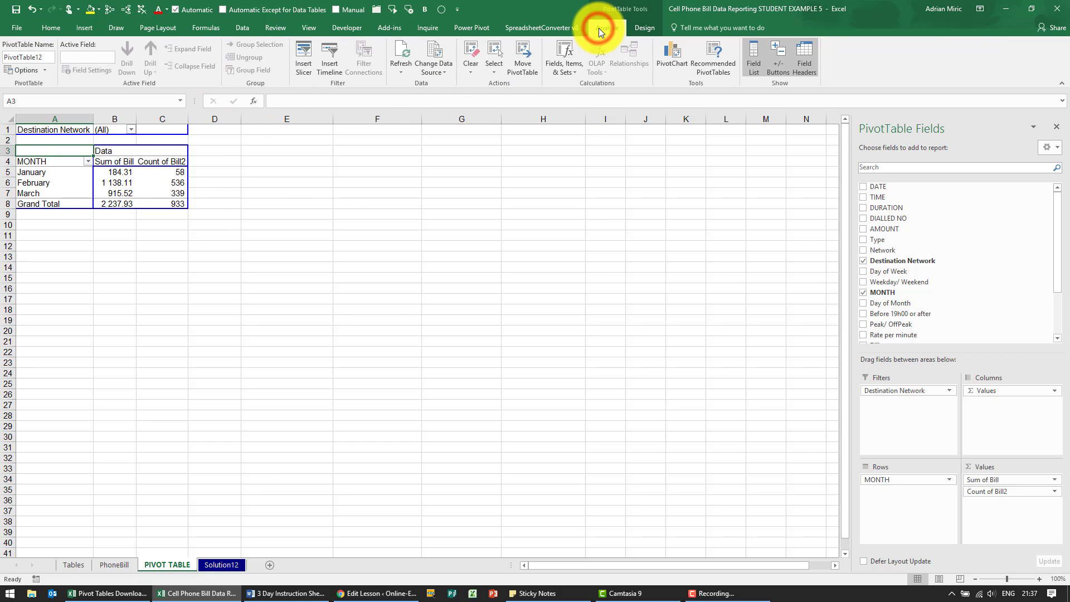
{"action": "left_click", "coordinate": [562, 57]}
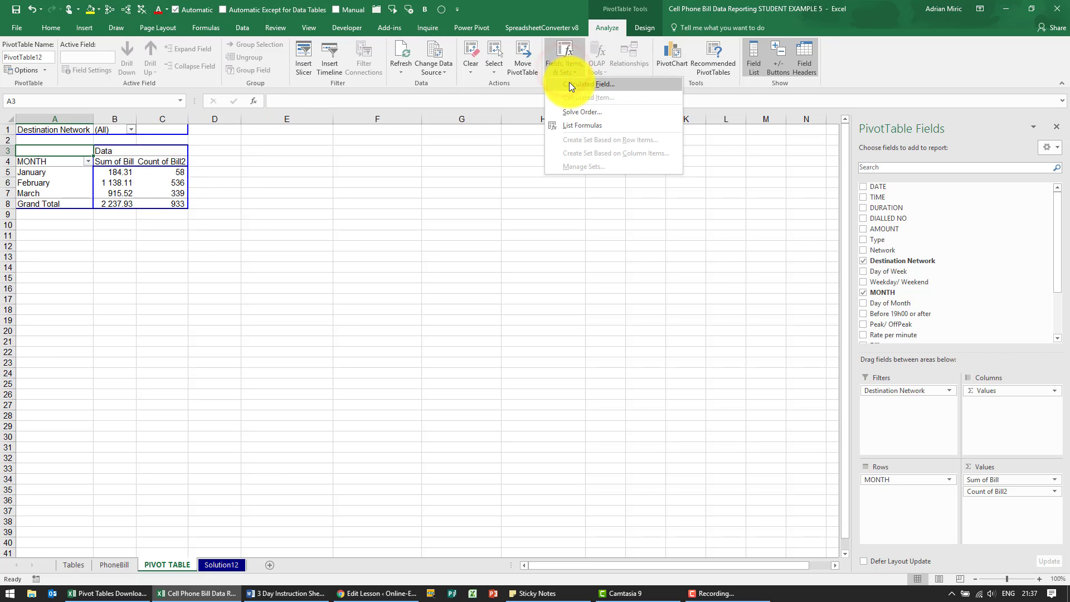
{"action": "left_click", "coordinate": [603, 85]}
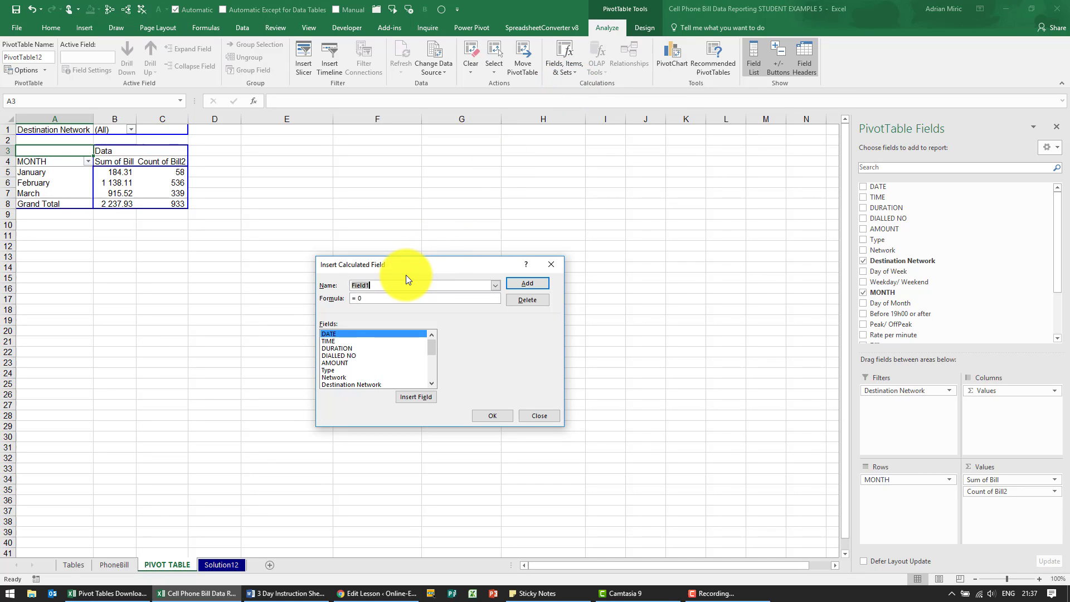
{"action": "type", "text": "Net of Interconnect"}
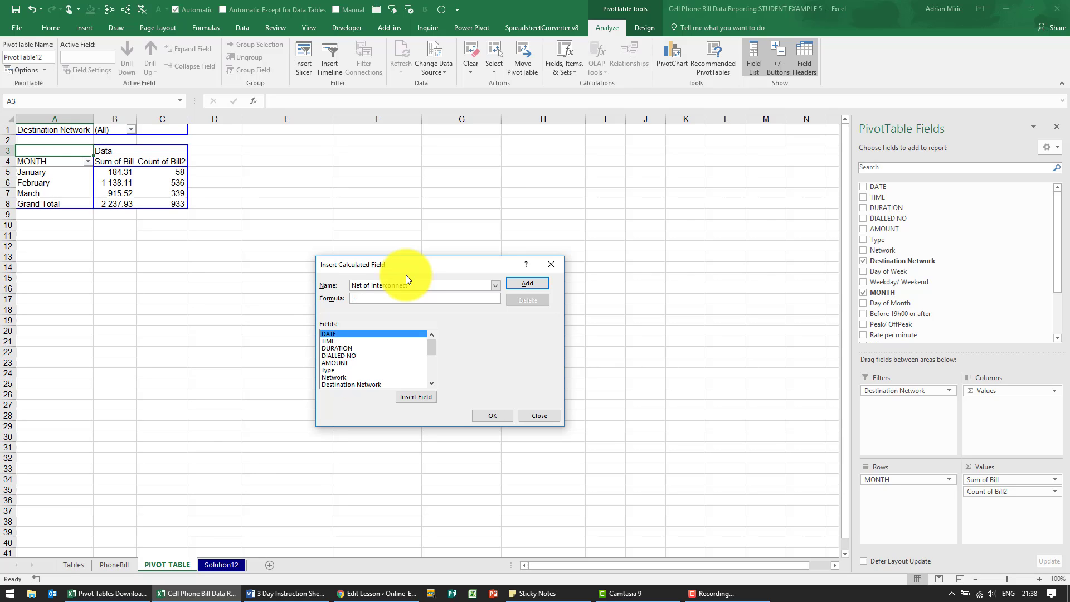
{"action": "scroll", "scroll_direction": "down", "scroll_amount": 3}
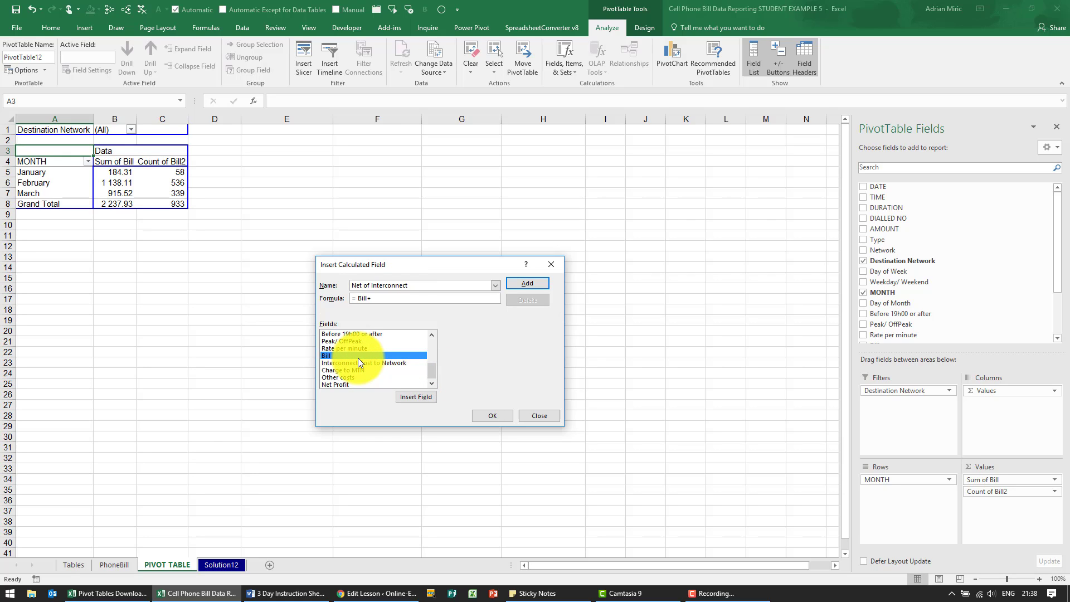
{"action": "double_click", "coordinate": [337, 370]}
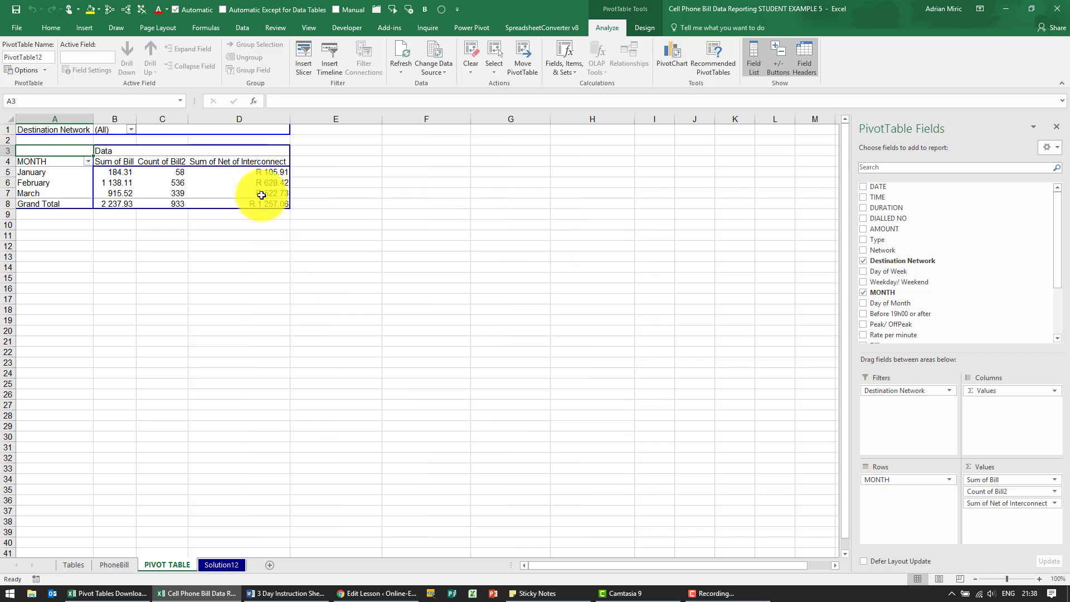
{"action": "mouse_move", "coordinate": [374, 129]}
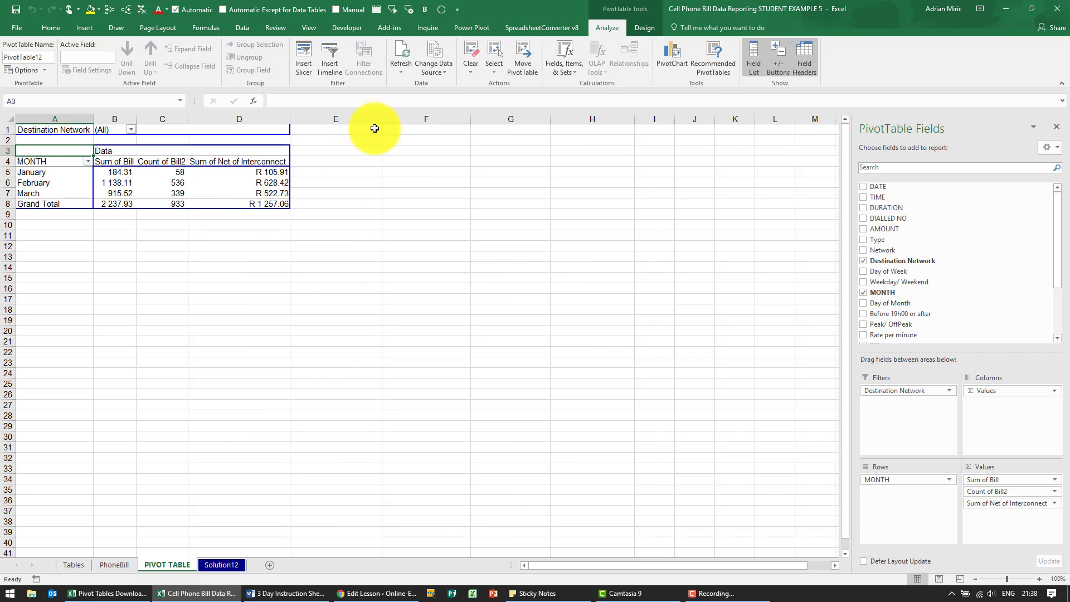
- Add calculated field 'Net of interconnect and other costs' = Bill - 'Charge to MTN' - 'Other costs'
{"action": "left_click", "coordinate": [563, 57]}
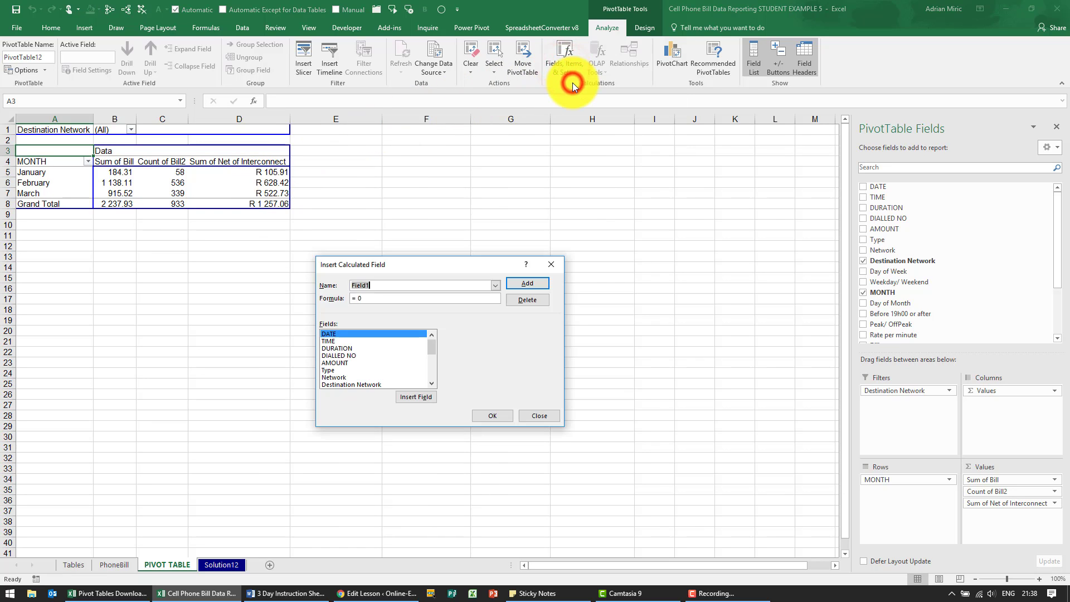
{"action": "mouse_move", "coordinate": [513, 168]}
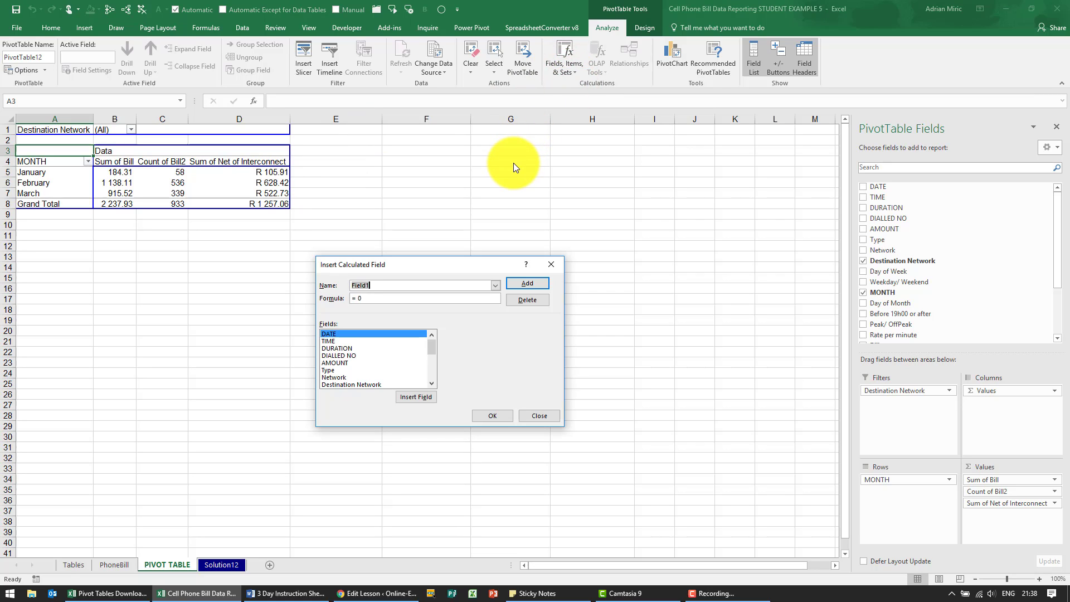
{"action": "mouse_move", "coordinate": [499, 172]}
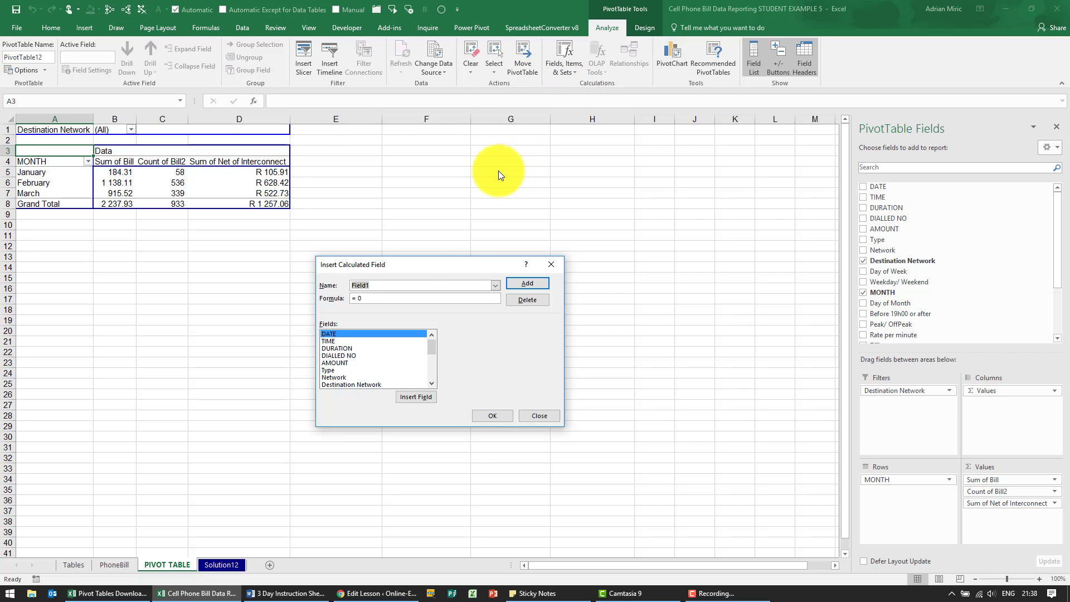
{"action": "type", "text": "Net of interconnect and other"}
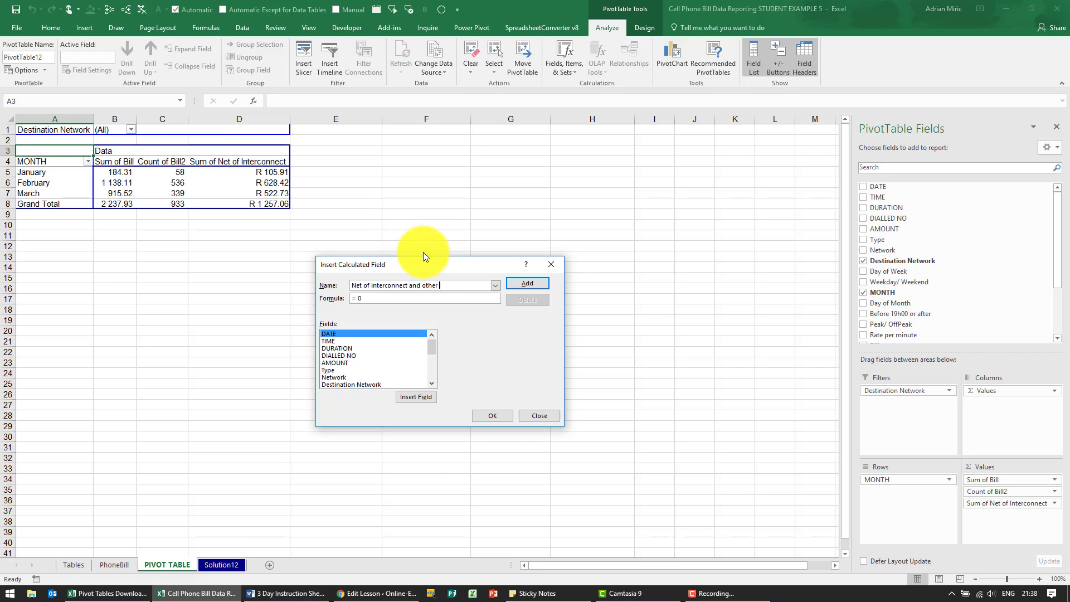
{"action": "type", "text": "costs"}
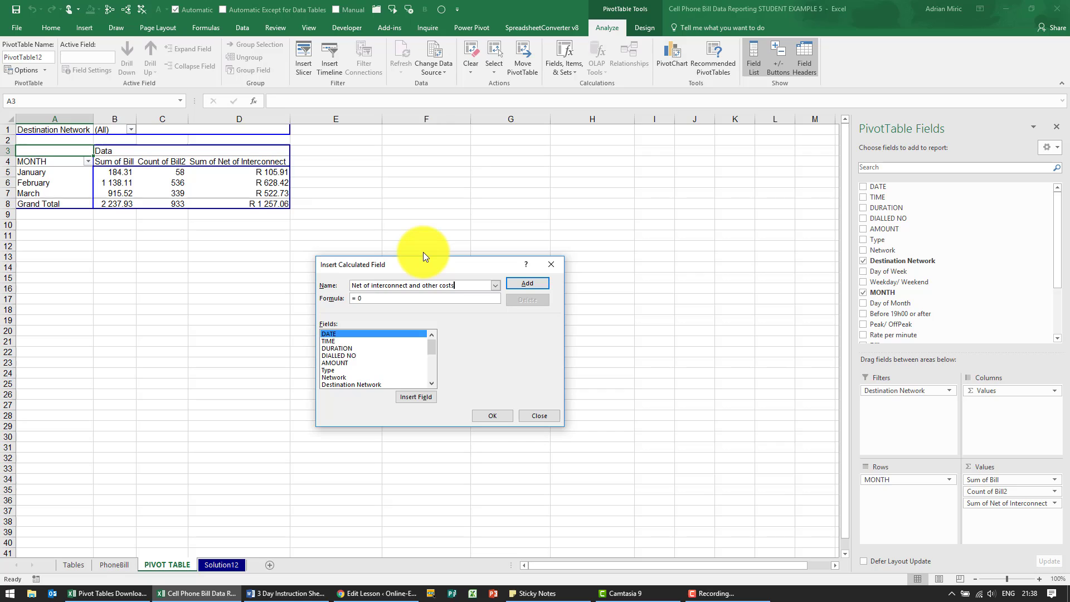
{"action": "key", "text": "Backspace"}
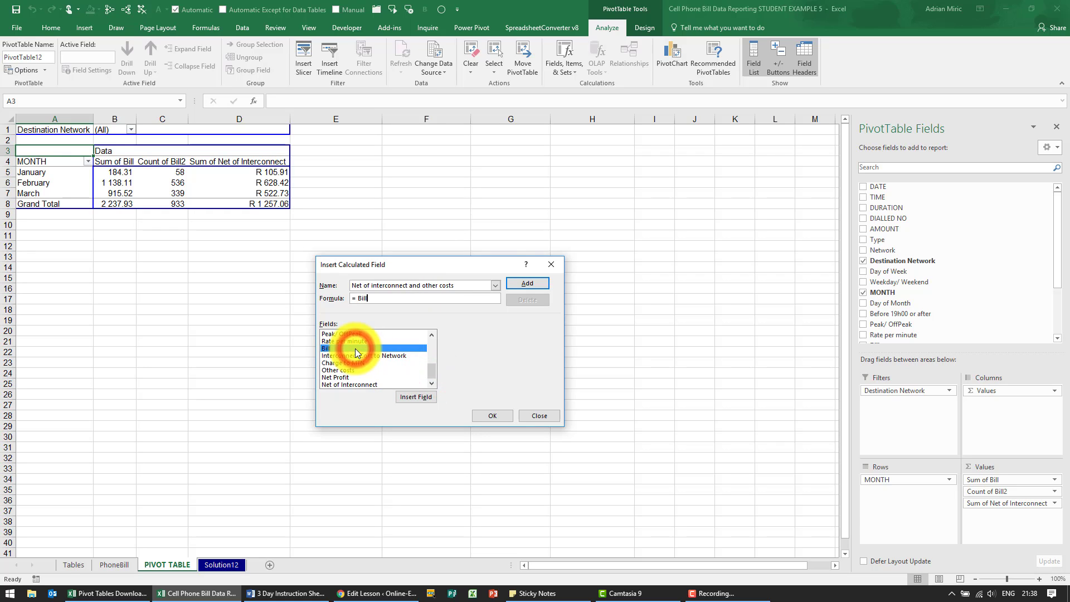
{"action": "type", "text": "- 'Charge to MTN' -"}
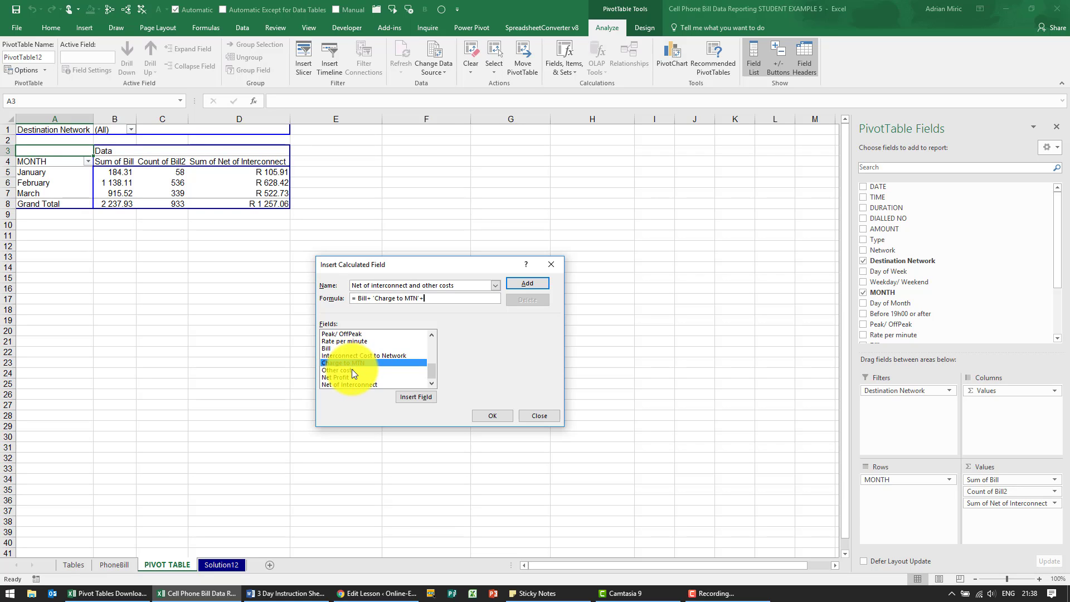
{"action": "double_click", "coordinate": [337, 370]}
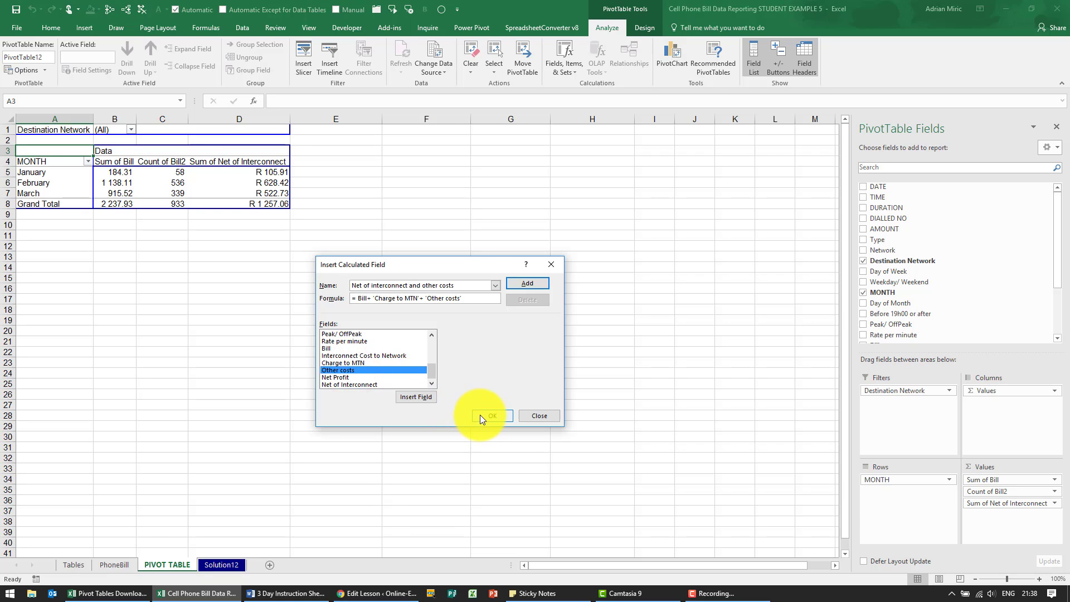
{"action": "left_click", "coordinate": [491, 416]}
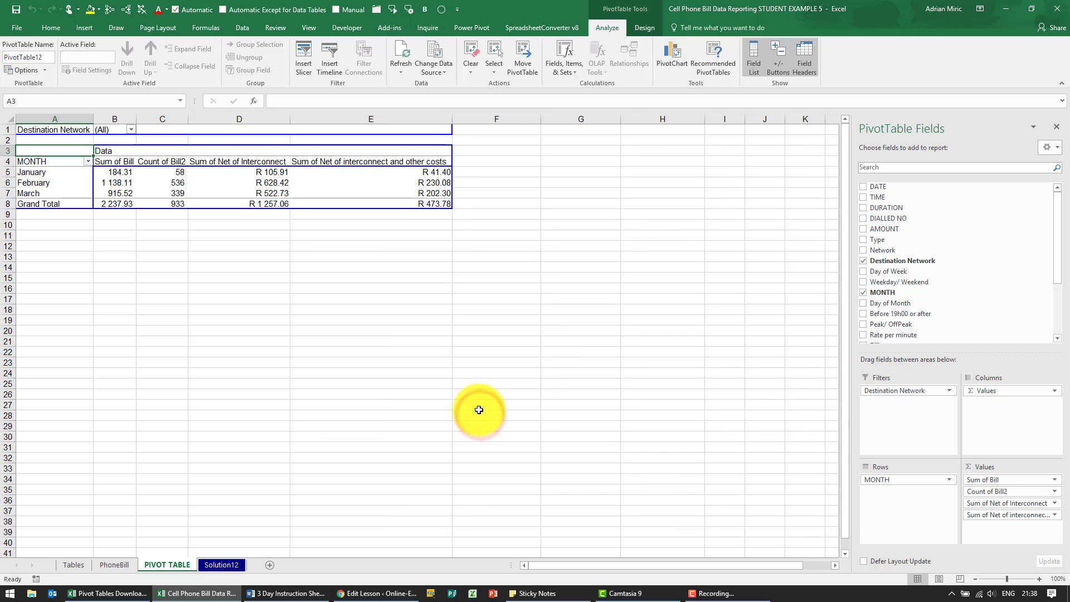
{"action": "mouse_move", "coordinate": [259, 192]}
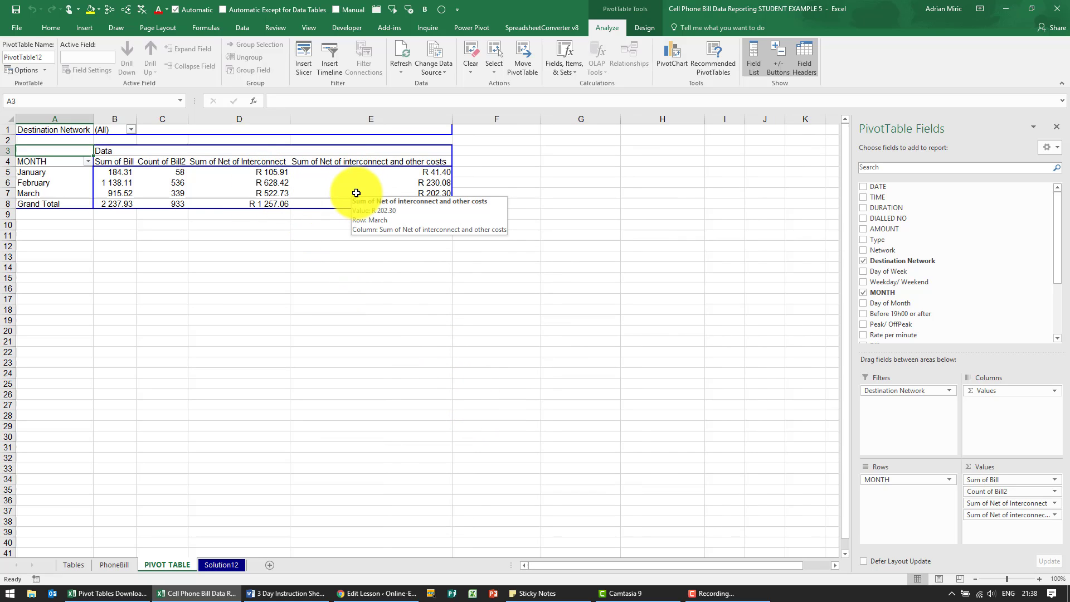
{"action": "mouse_move", "coordinate": [1063, 273]}
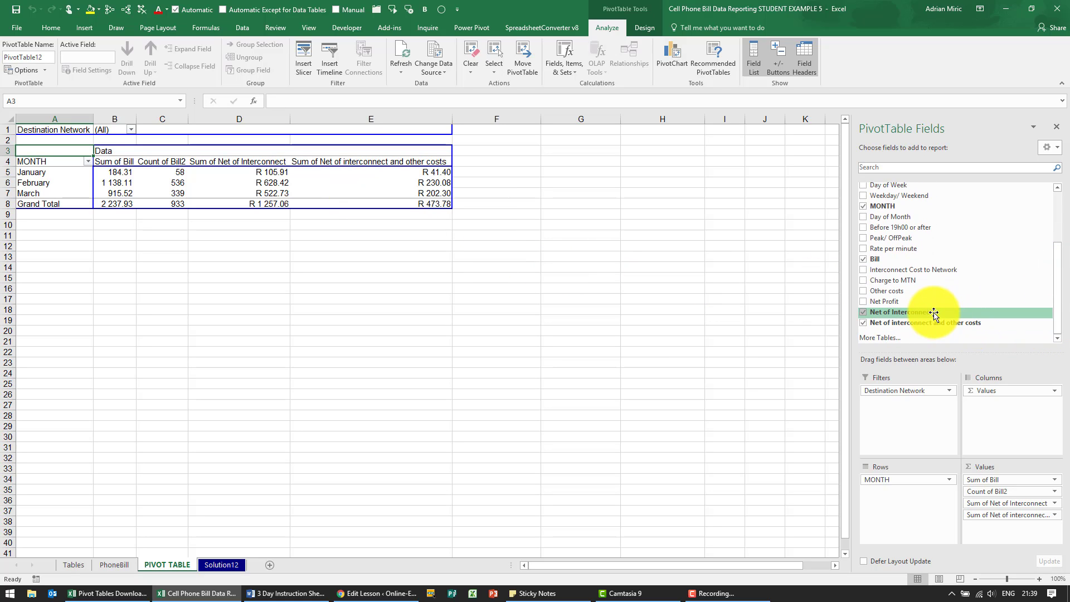
{"action": "mouse_move", "coordinate": [929, 321]}
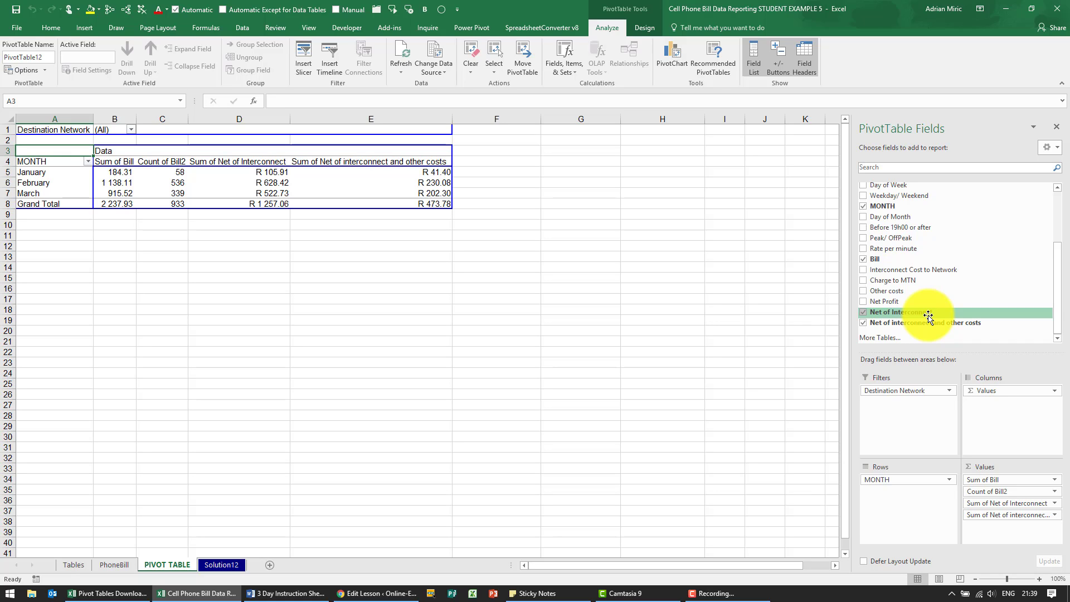
{"action": "mouse_move", "coordinate": [918, 280]}
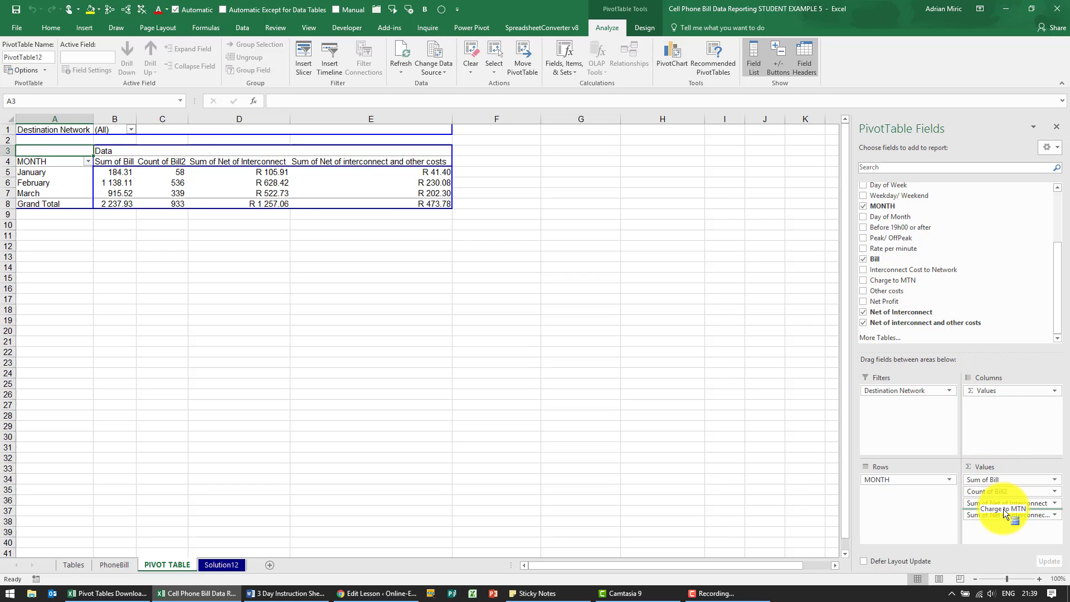
- Put Charge to MTN into the pivot values and select its January value
{"action": "left_click", "coordinate": [864, 280]}
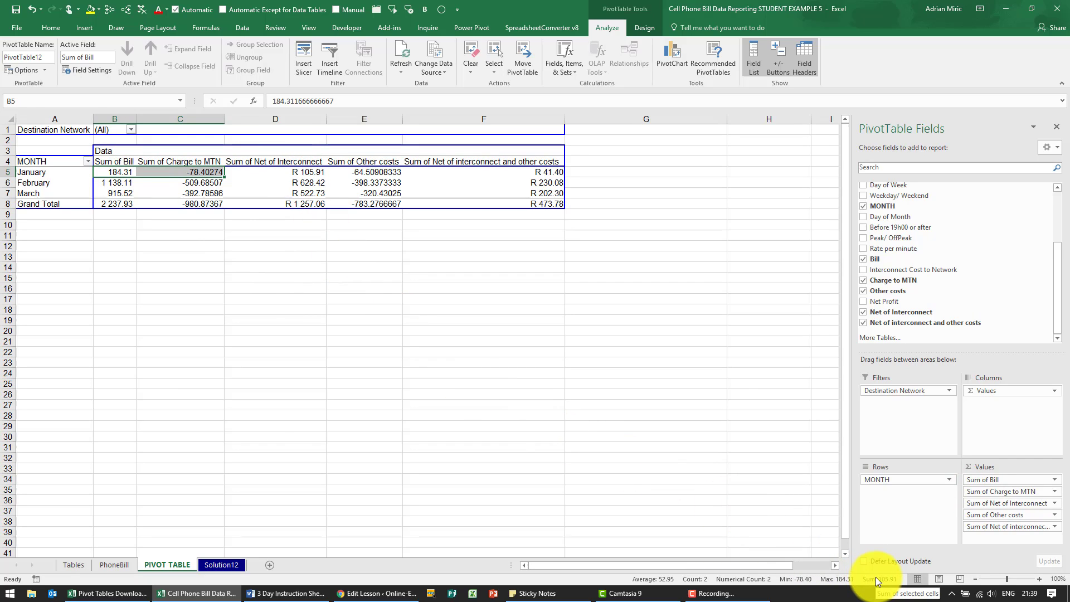
{"action": "mouse_move", "coordinate": [187, 225]}
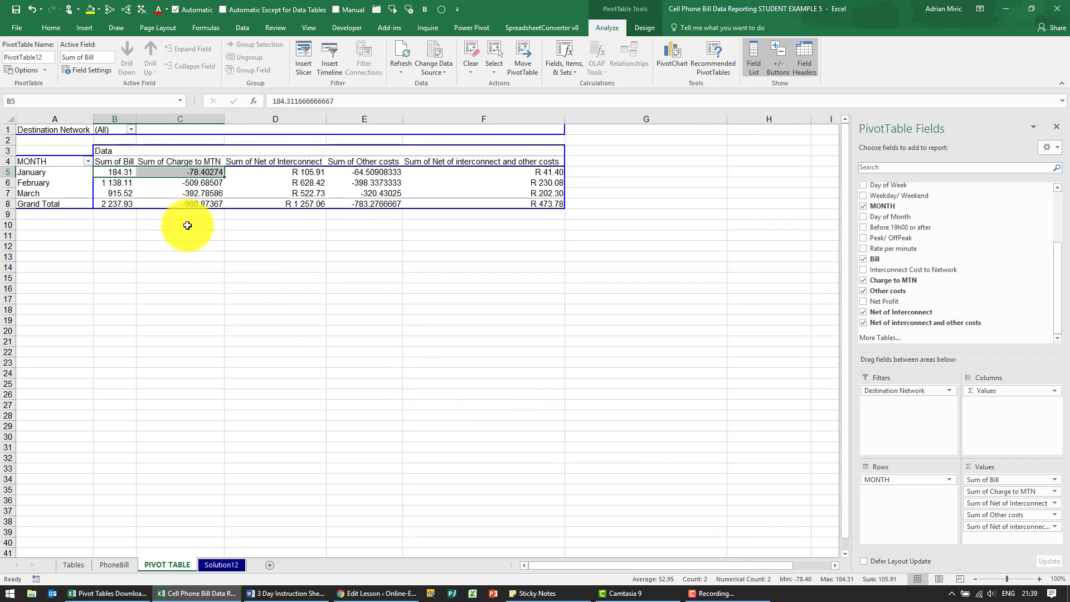
{"action": "mouse_move", "coordinate": [189, 189]}
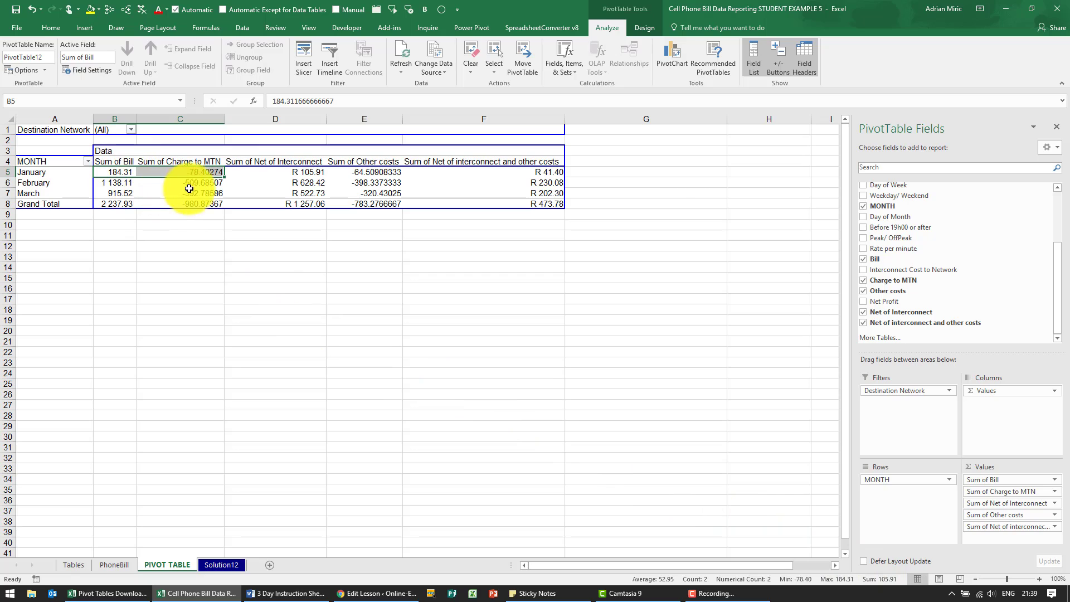
{"action": "left_click", "coordinate": [180, 171]}
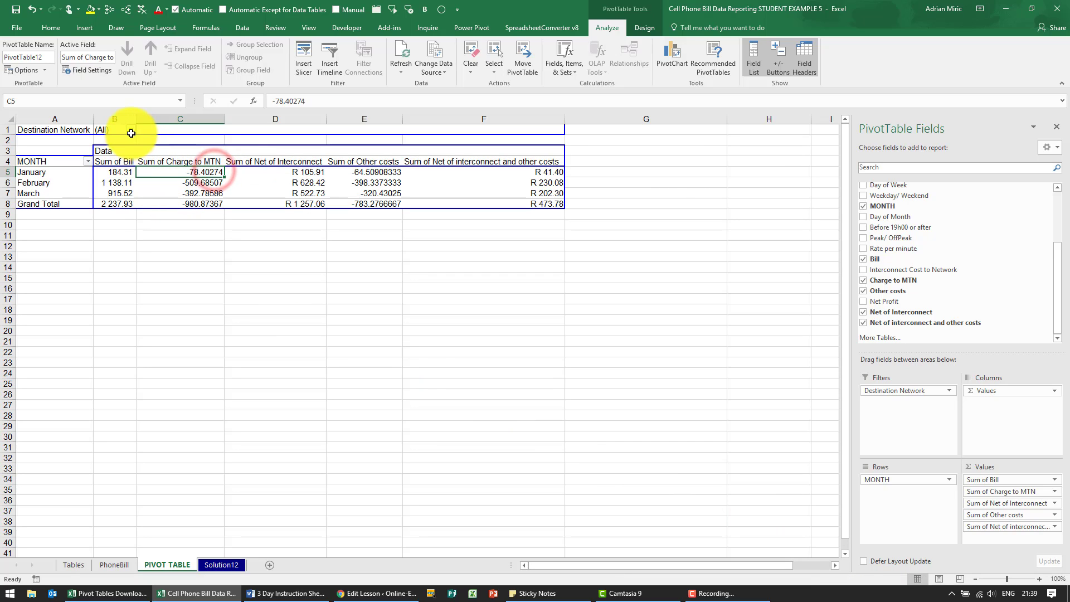
- Set the Destination Network filter in B1 to MTN
{"action": "left_click", "coordinate": [130, 130]}
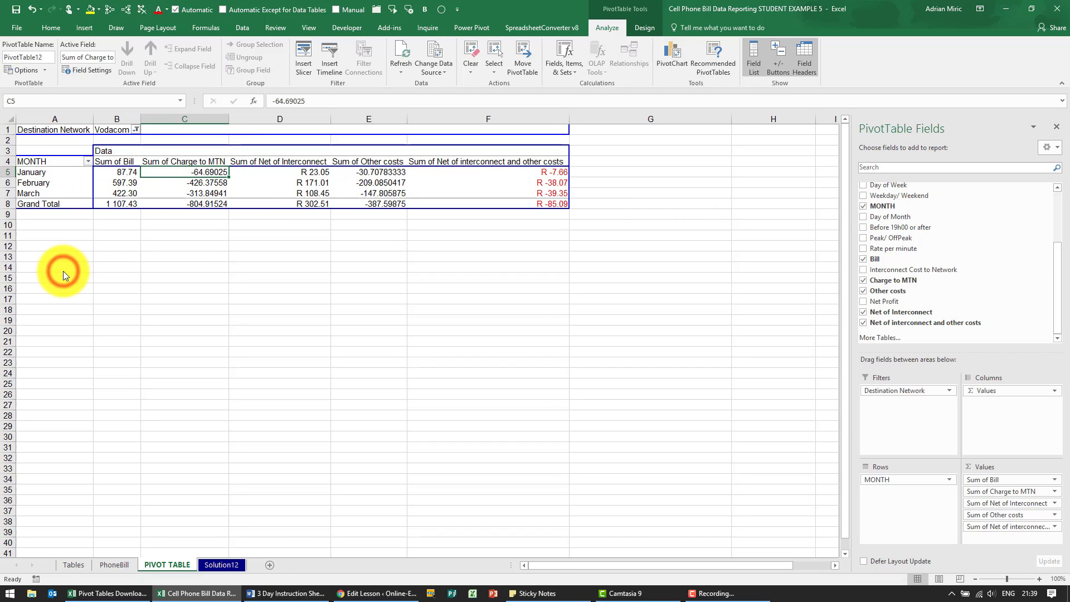
{"action": "mouse_move", "coordinate": [505, 179]}
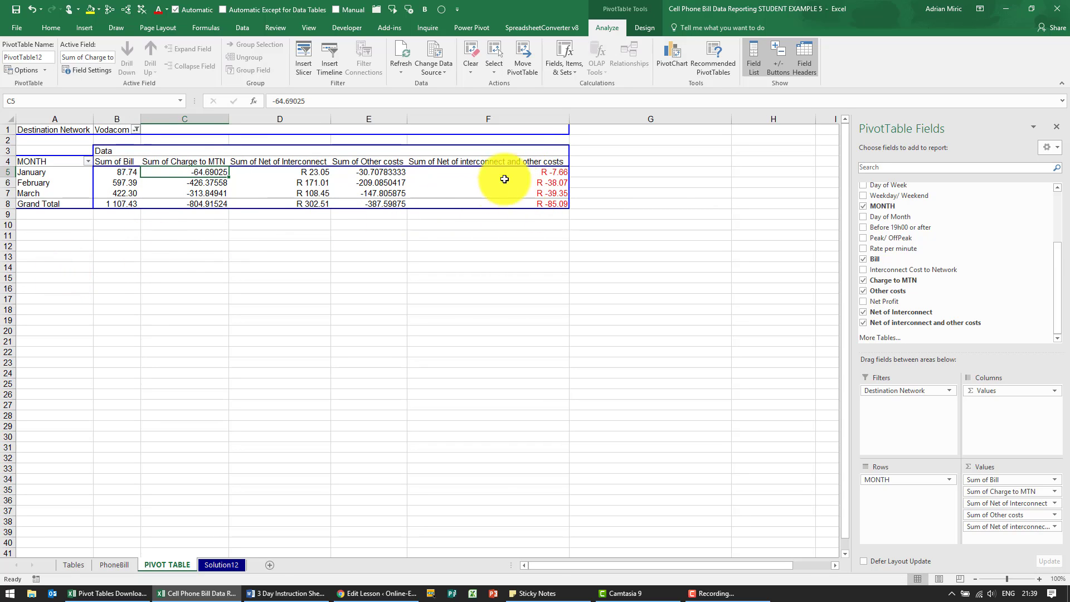
{"action": "left_click", "coordinate": [135, 130]}
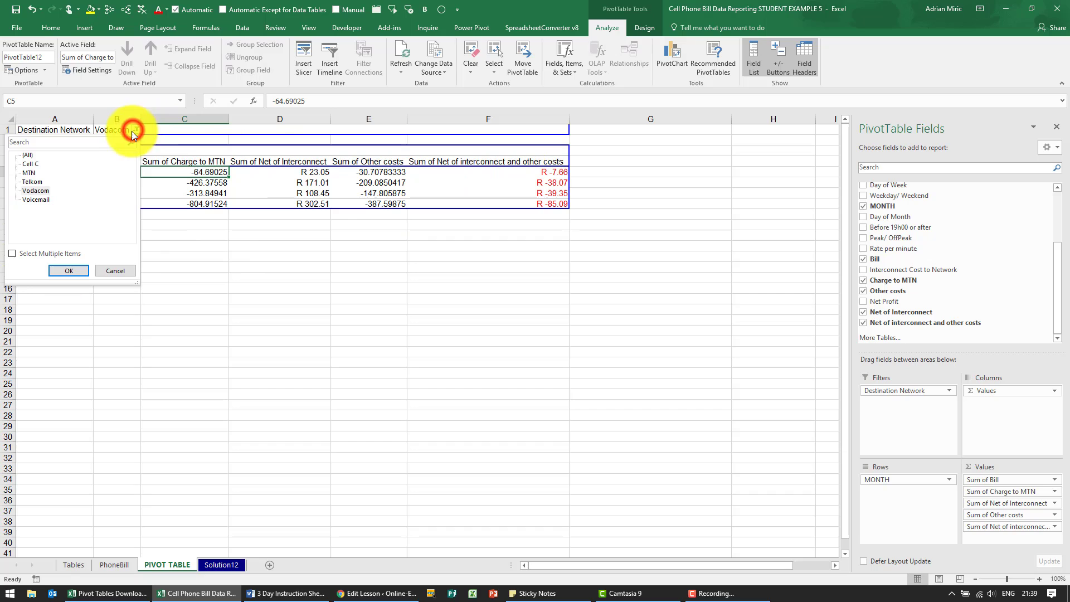
{"action": "left_click", "coordinate": [68, 270]}
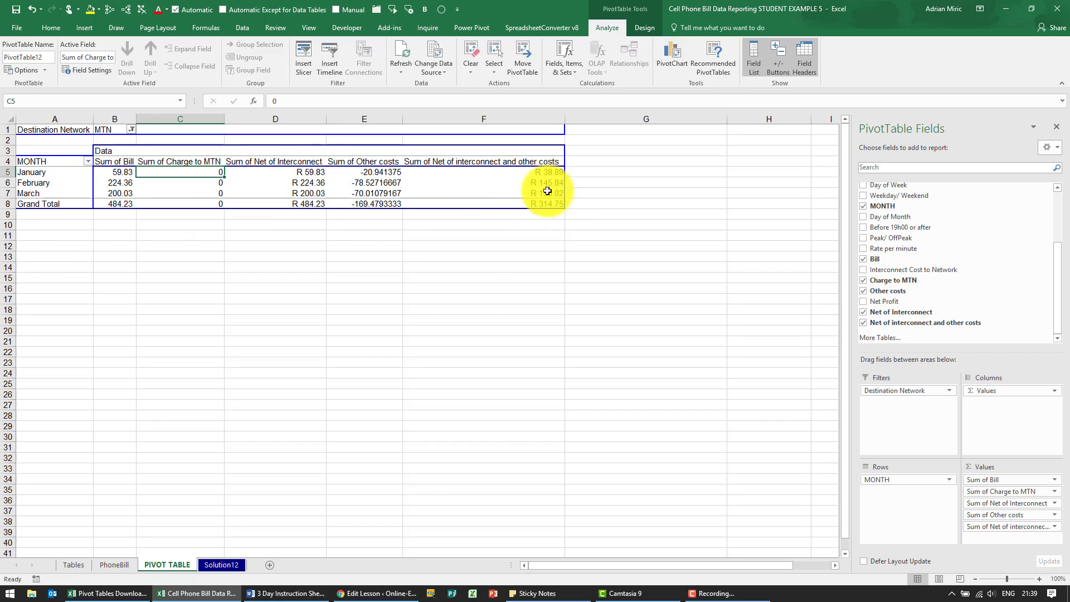
{"action": "mouse_move", "coordinate": [544, 198]}
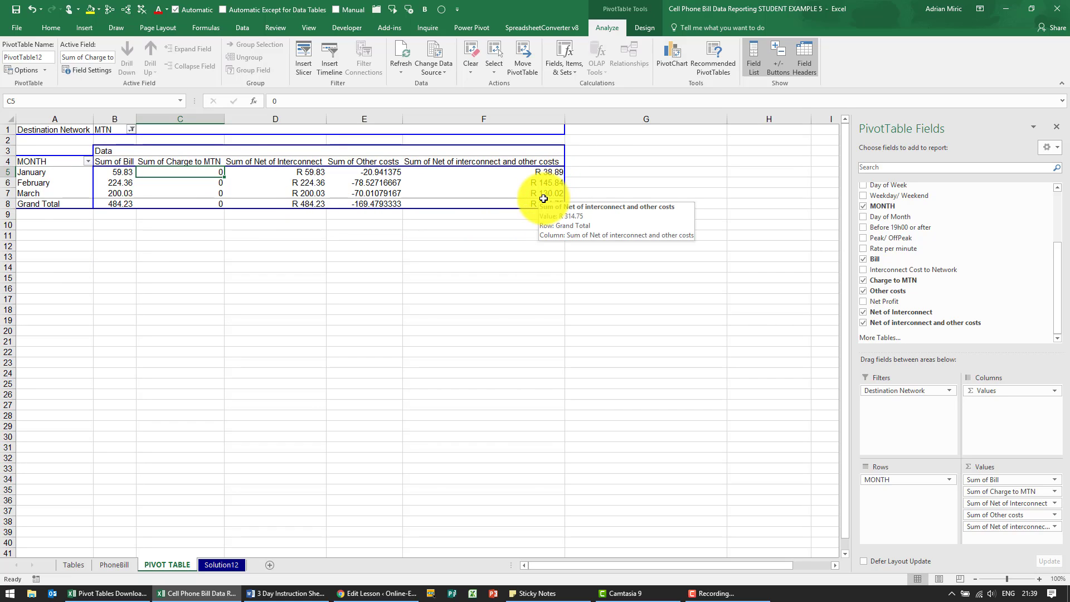